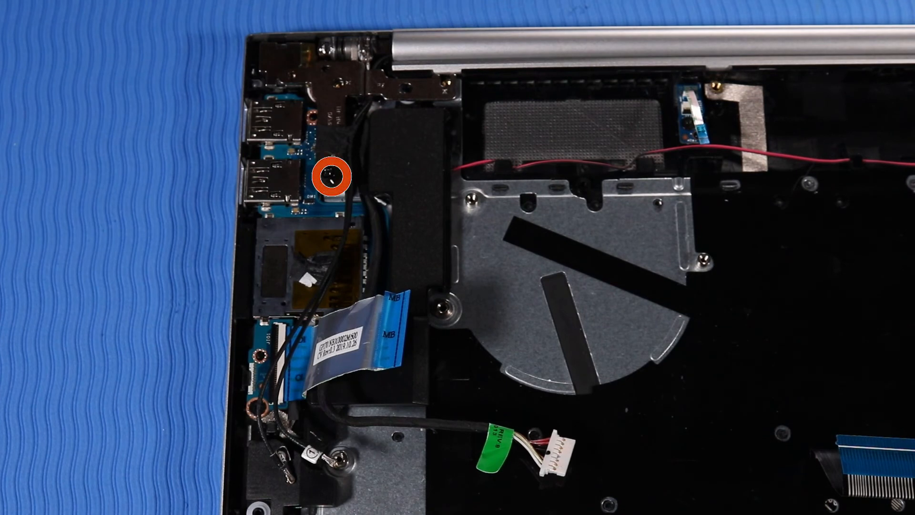
{"action": "left_click", "coordinate": [328, 178]}
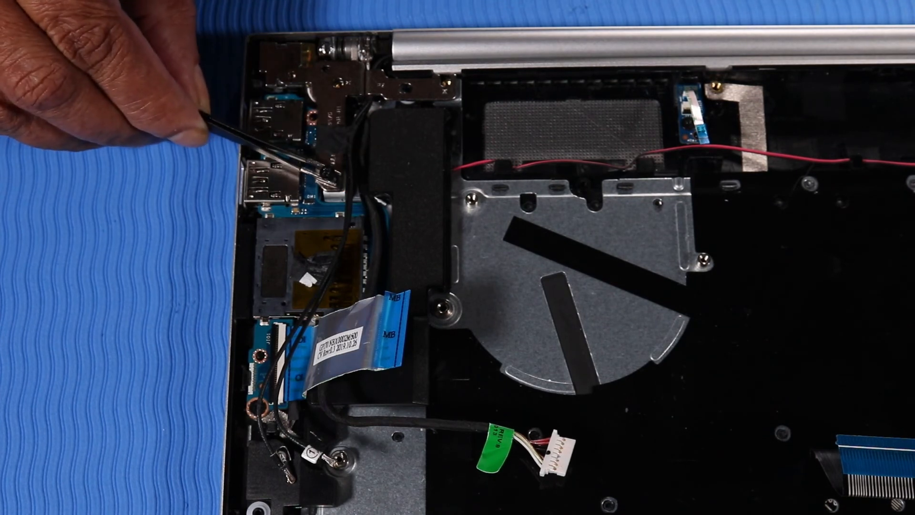